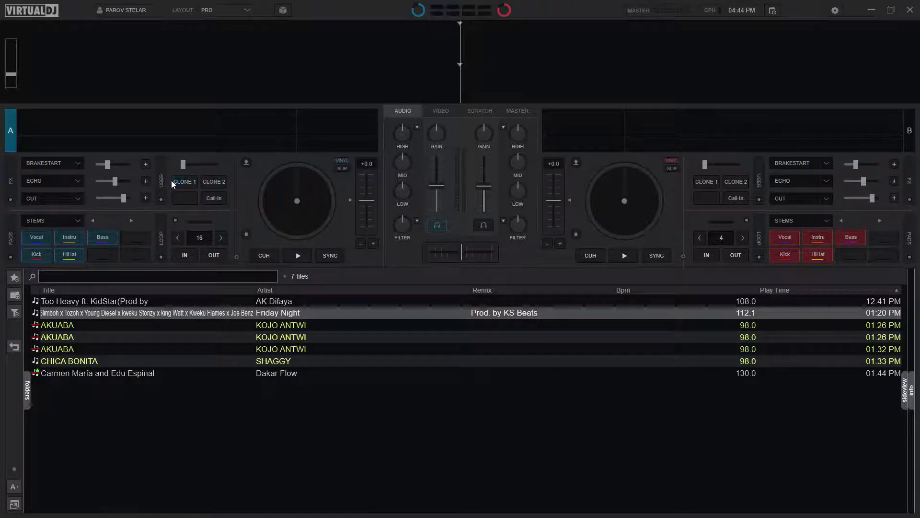
{"action": "mouse_move", "coordinate": [213, 182]}
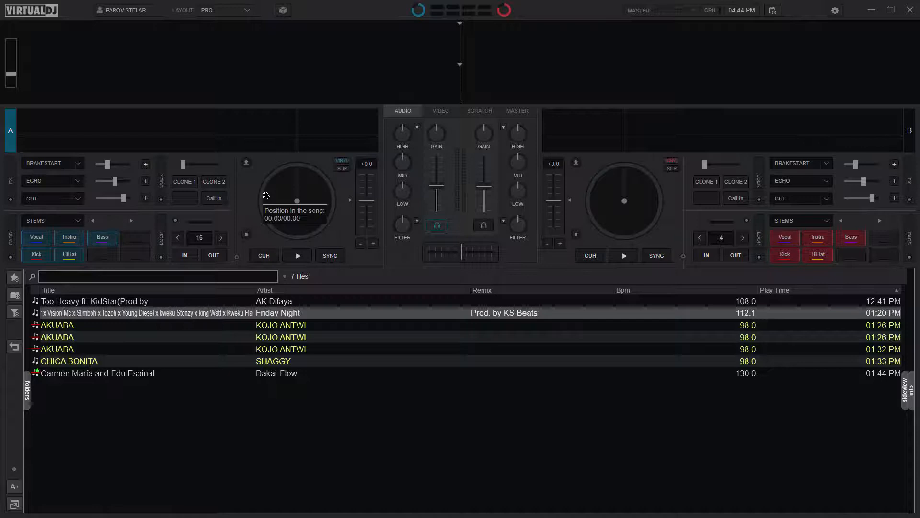
{"action": "mouse_move", "coordinate": [247, 199]}
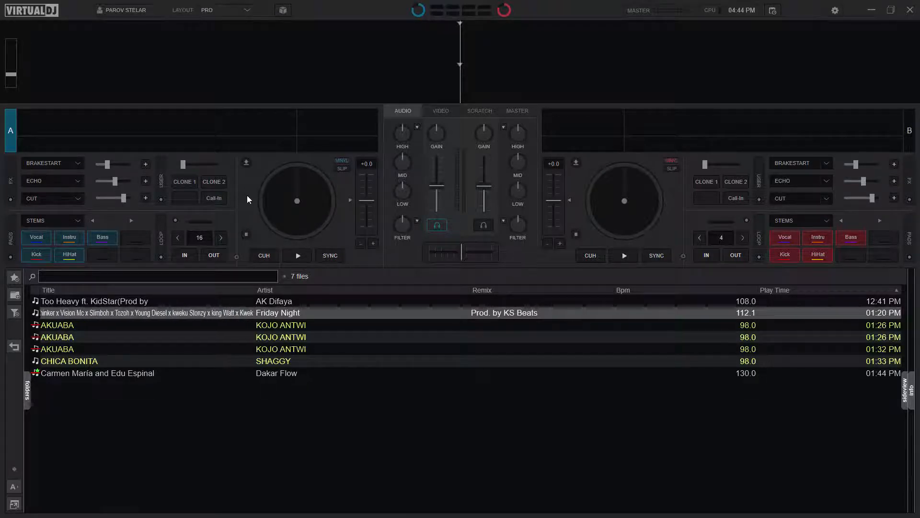
{"action": "mouse_move", "coordinate": [178, 213]}
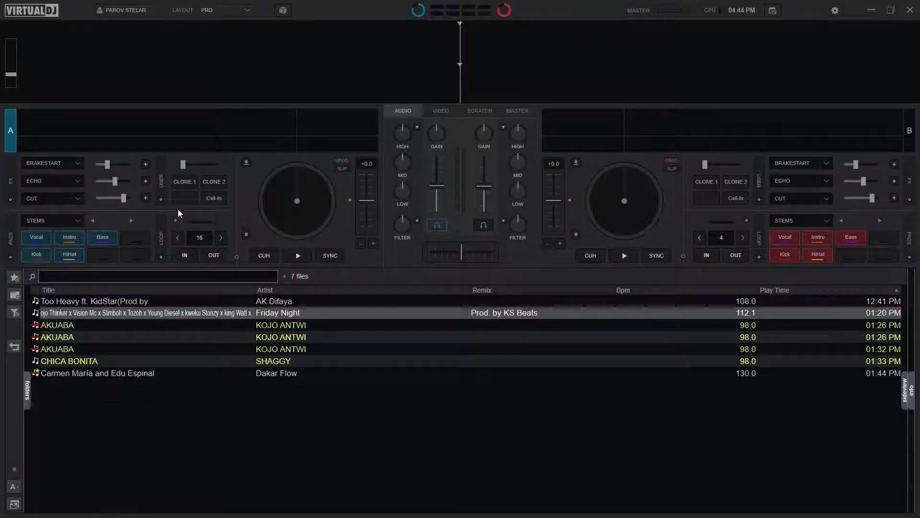
{"action": "mouse_move", "coordinate": [184, 197]}
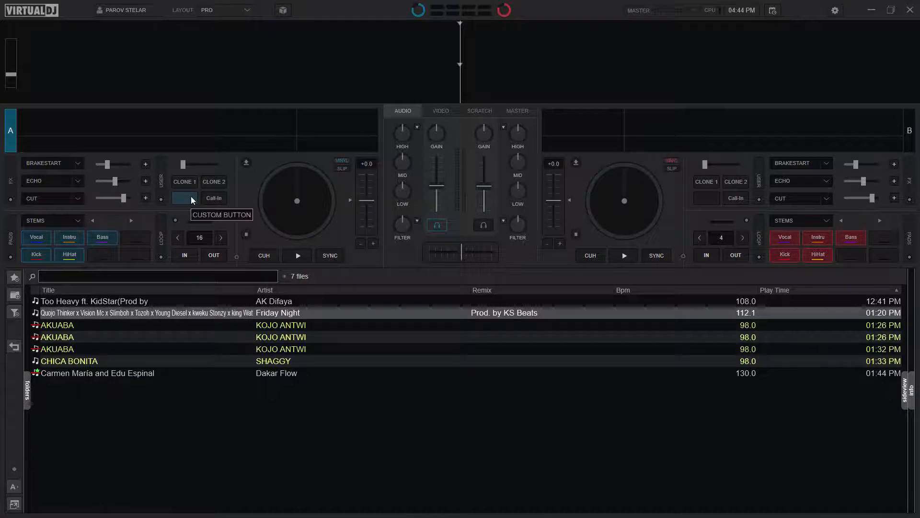
- Review the CLONE 1 and CLONE 2 custom buttons' clone-deck and crossfader actions in their editors
{"action": "left_click", "coordinate": [184, 198]}
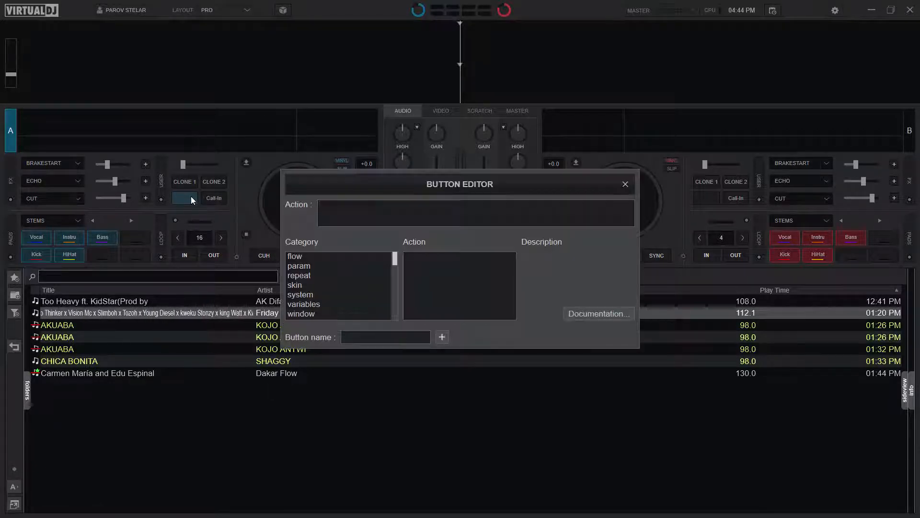
{"action": "left_click", "coordinate": [625, 184]}
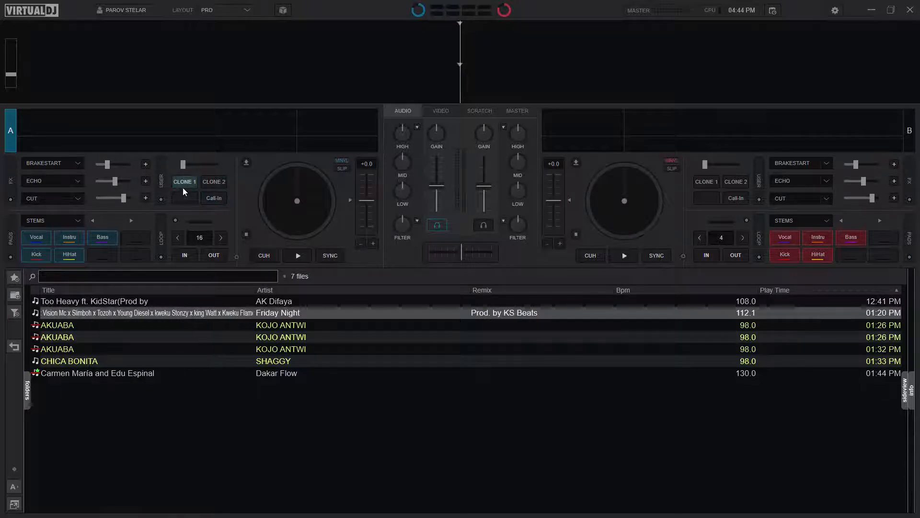
{"action": "mouse_move", "coordinate": [184, 182]}
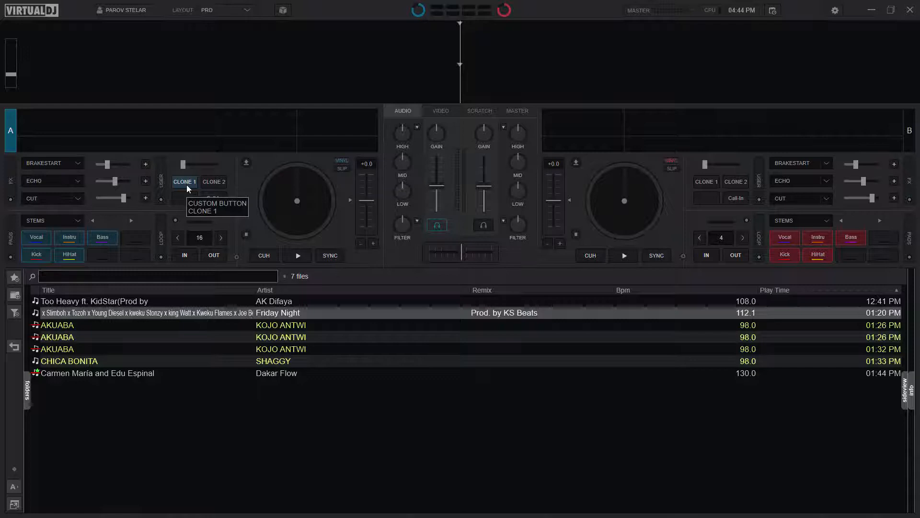
{"action": "left_click", "coordinate": [184, 182]}
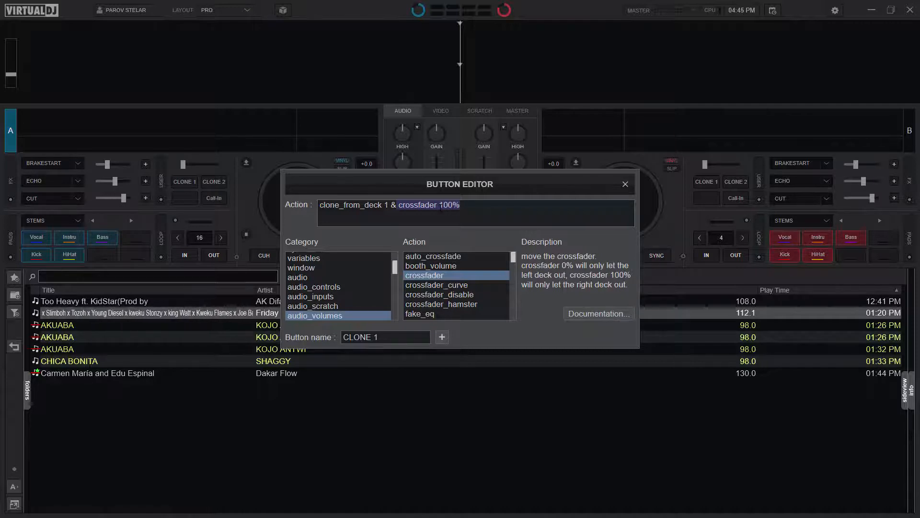
{"action": "left_click", "coordinate": [625, 184]}
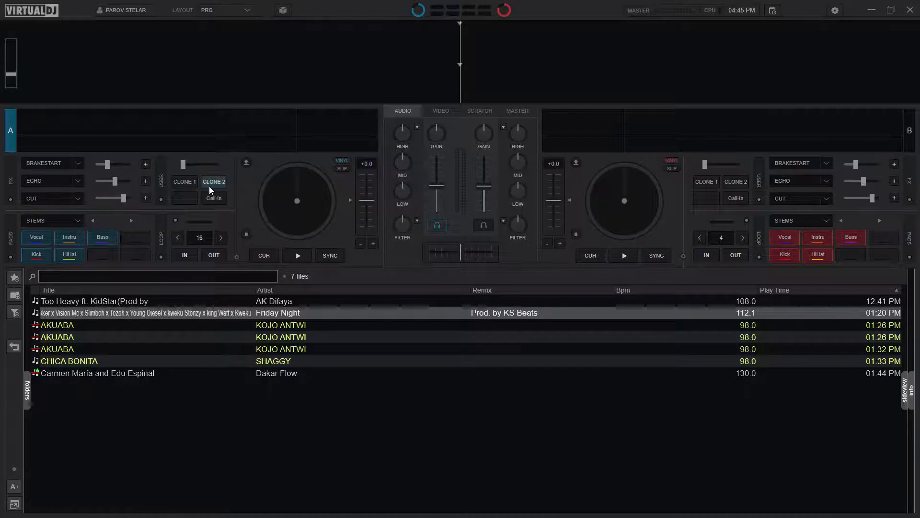
{"action": "right_click", "coordinate": [214, 182]}
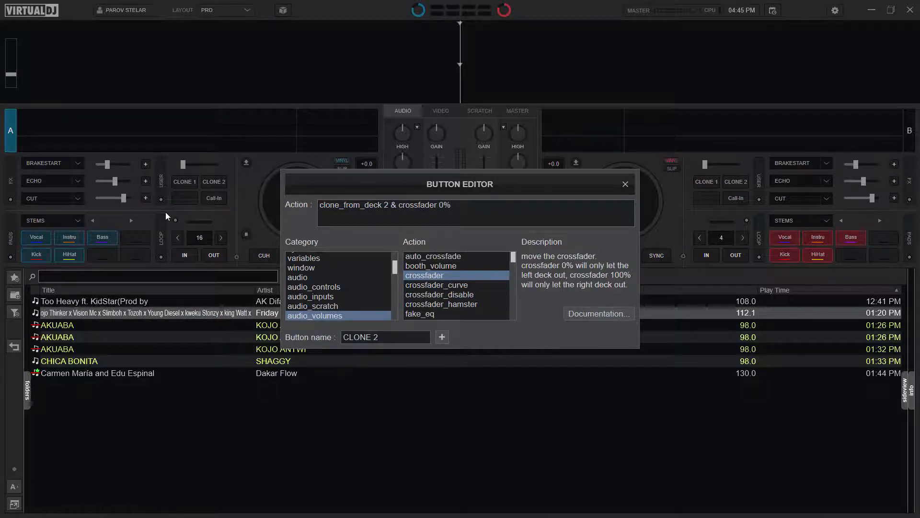
{"action": "left_click", "coordinate": [625, 184]}
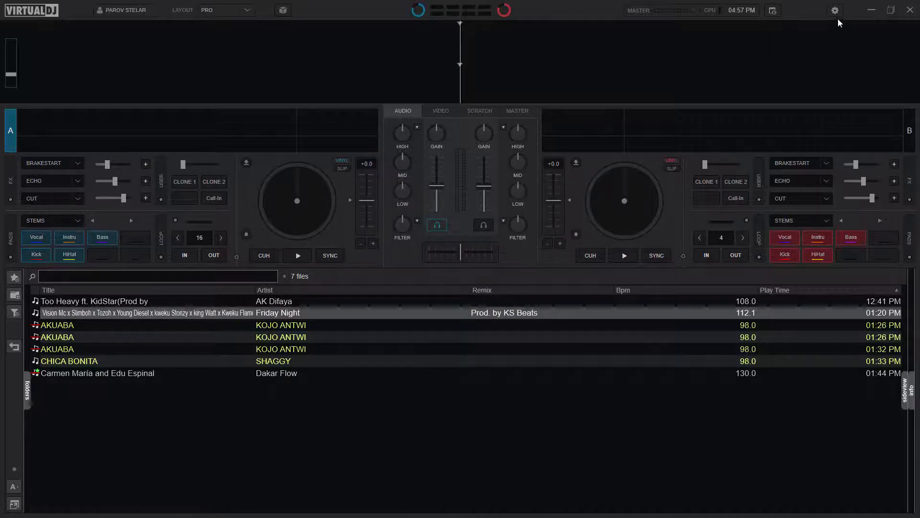
{"action": "mouse_move", "coordinate": [835, 10]}
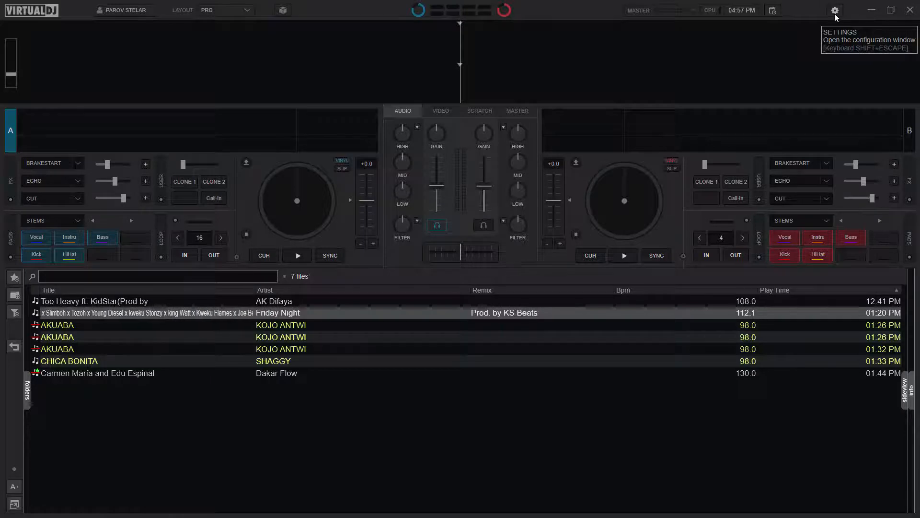
- Review the keyboard mapping's CTRL+LEFT/CTRL+RIGHT clone_from_deck and crossfader entries and save it
{"action": "left_click", "coordinate": [835, 10]}
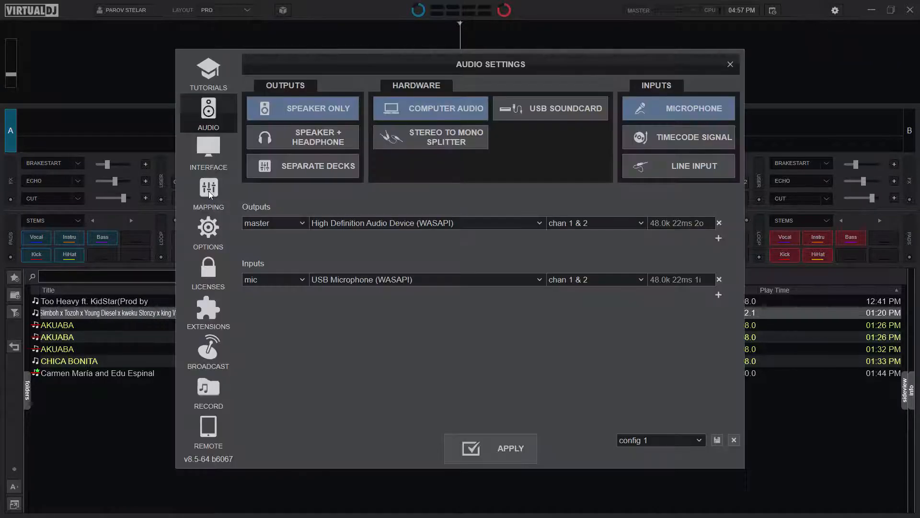
{"action": "left_click", "coordinate": [208, 190]}
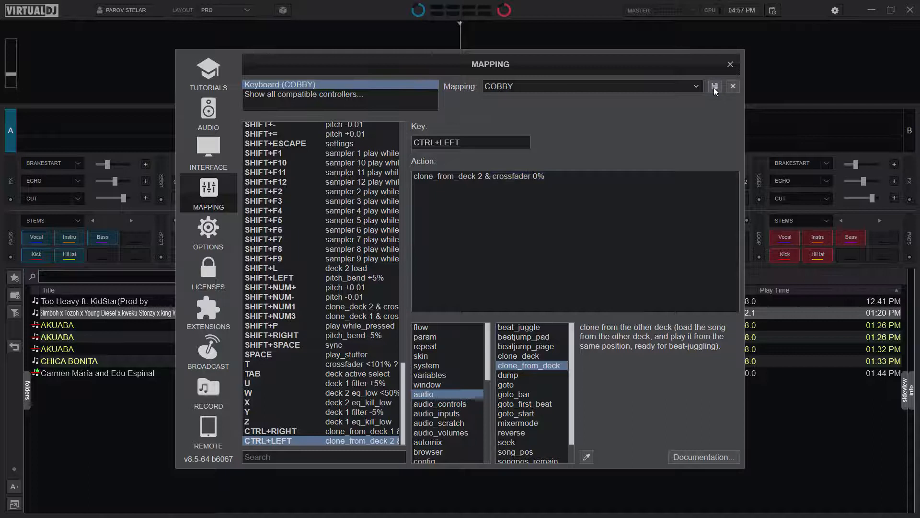
{"action": "left_click", "coordinate": [732, 87]}
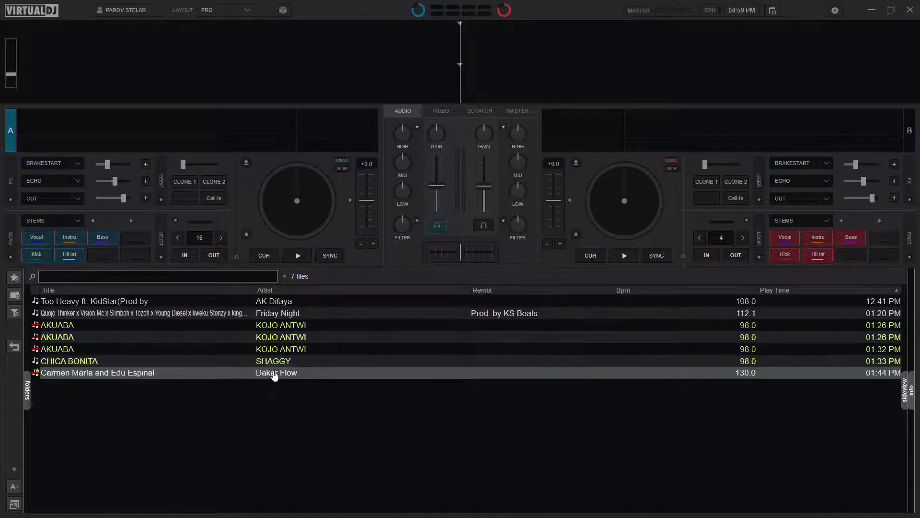
- Load 'Carmen Maria and Edu Espinal' by Dakar Flow onto deck A
{"action": "double_click", "coordinate": [97, 372]}
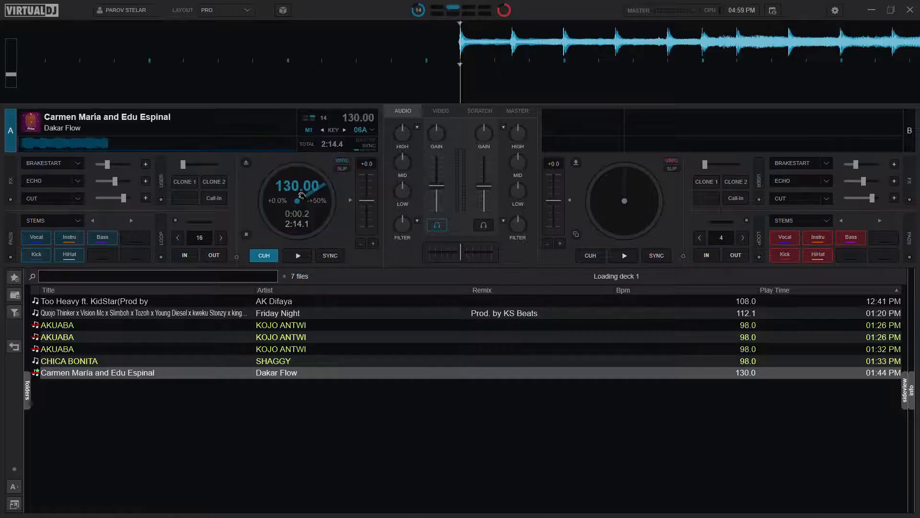